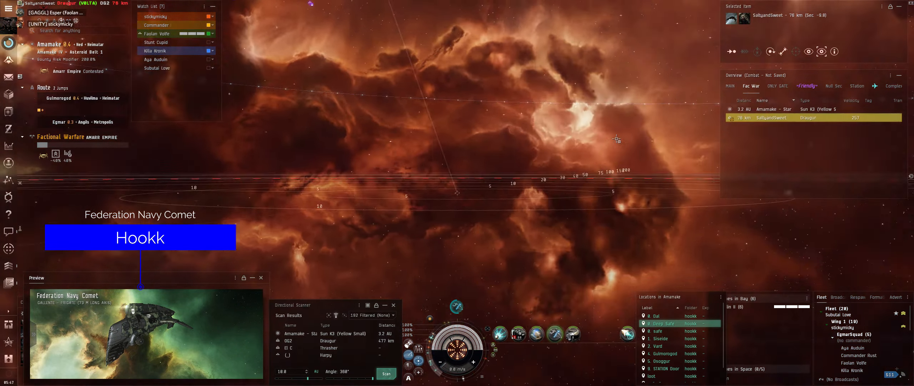
Show the Stargate tab in the Overview with no item selected.
left_click(729, 85)
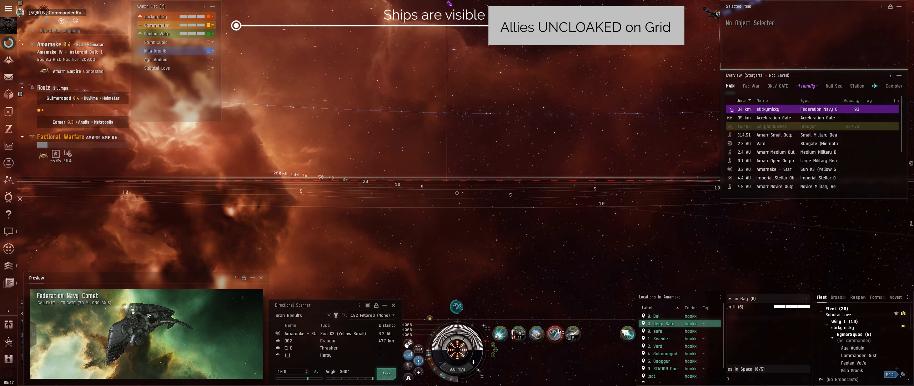
Warp to the hostile Draugur from the Fac War overview tab.
left_click(774, 117)
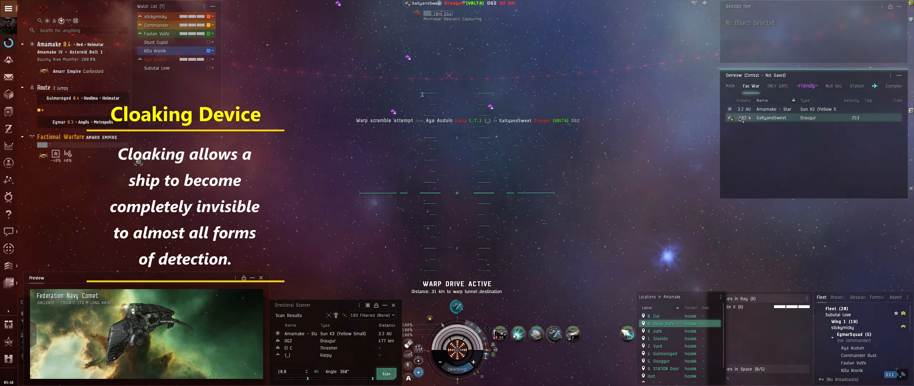
left_click(772, 118)
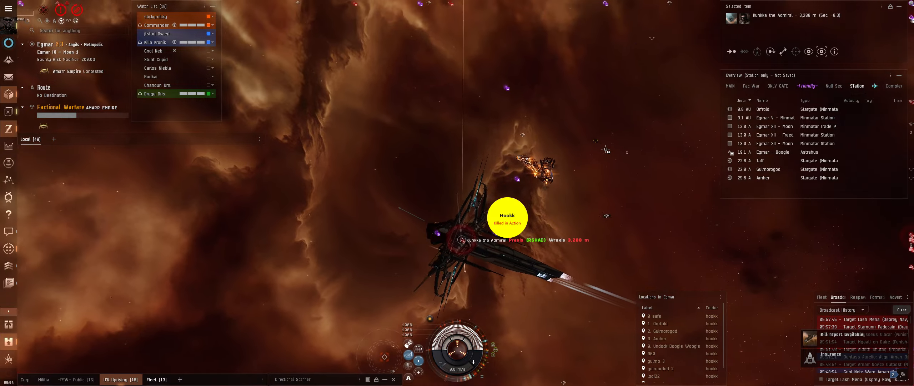
Destroy the locked target and check the kill report notification.
left_click(774, 151)
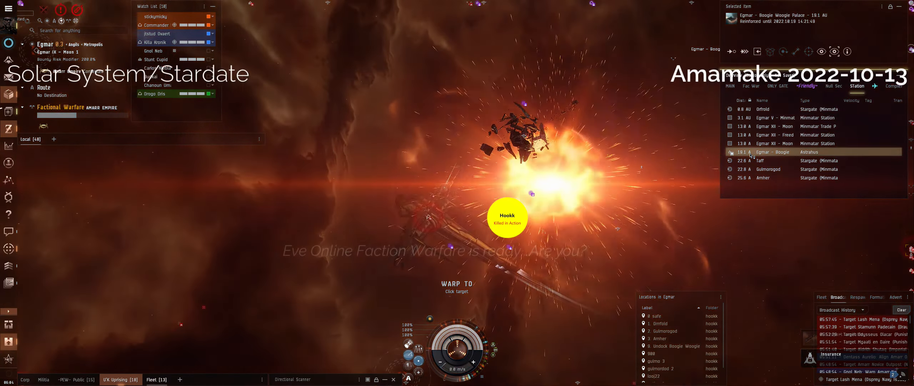